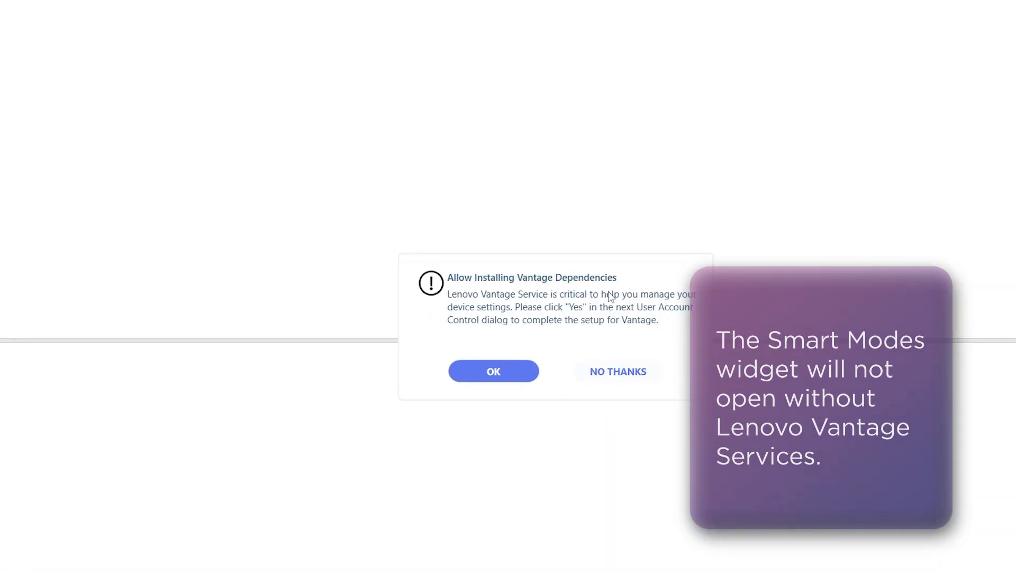
- Confirm OK in the 'Allow Installing Vantage Dependencies' dialog
{"action": "left_click", "coordinate": [494, 371]}
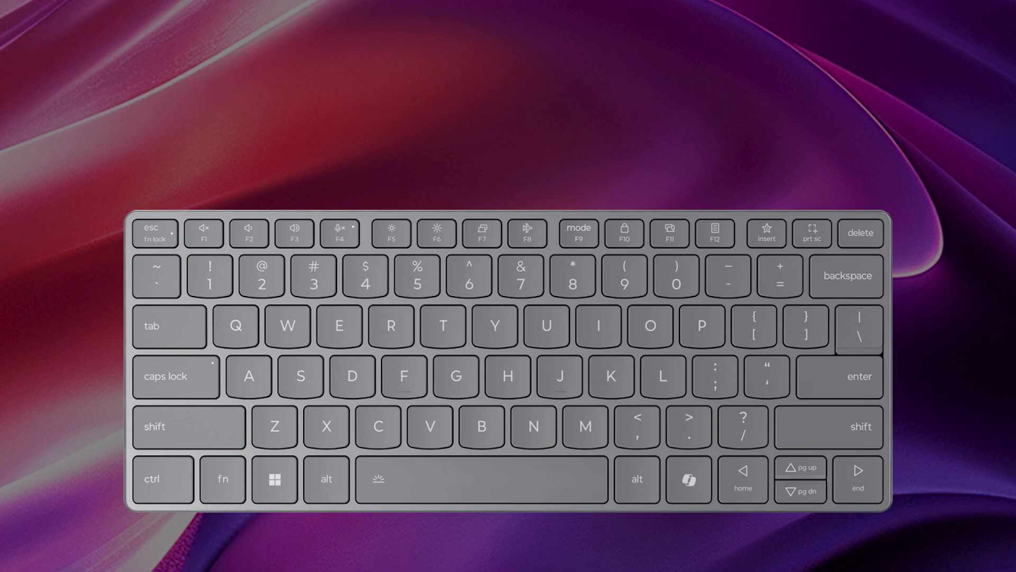
{"action": "left_click", "coordinate": [579, 233]}
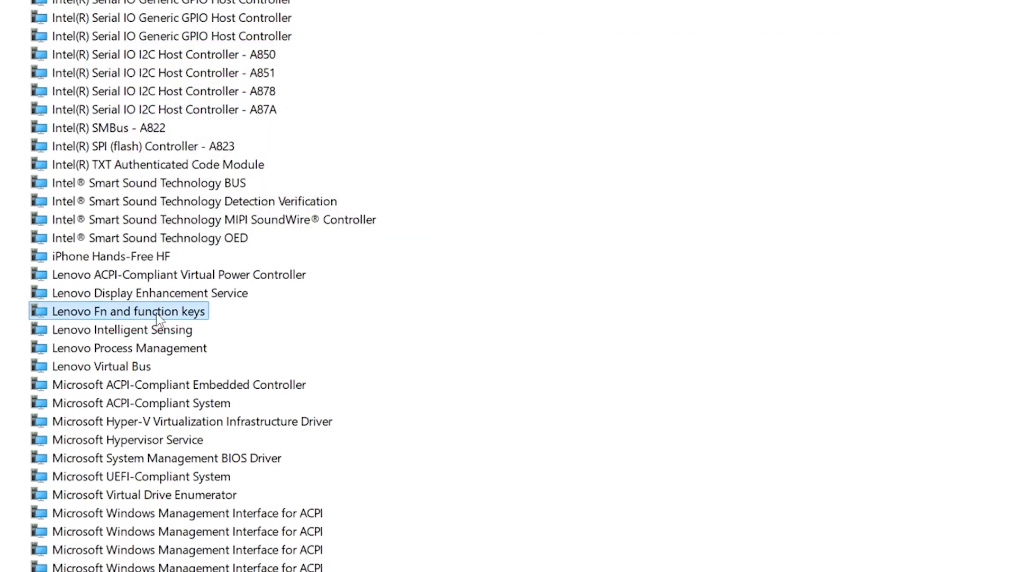
- Show the context menu for 'Lenovo Fn and function keys' under System devices
{"action": "right_click", "coordinate": [157, 312]}
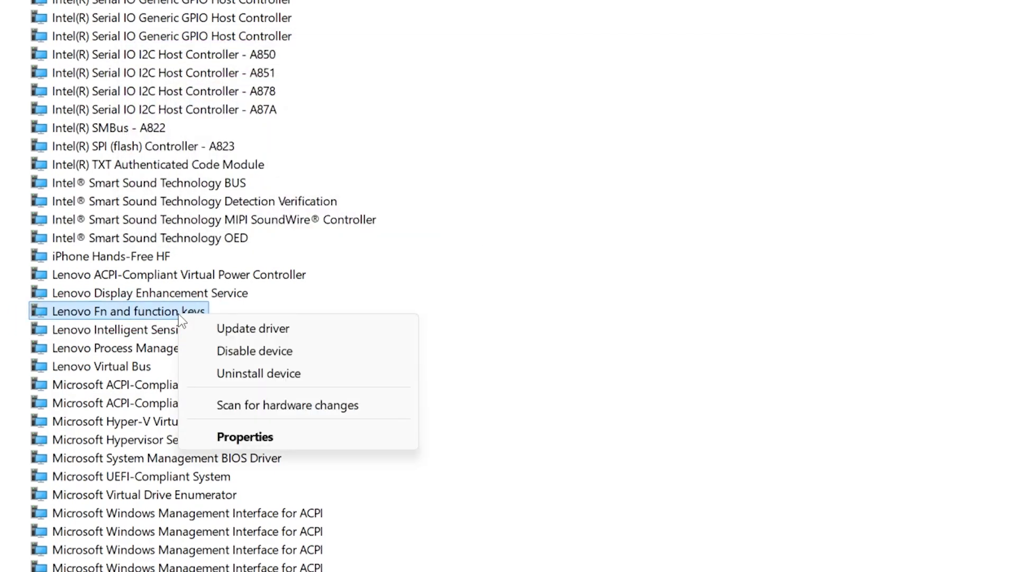
{"action": "mouse_move", "coordinate": [445, 288]}
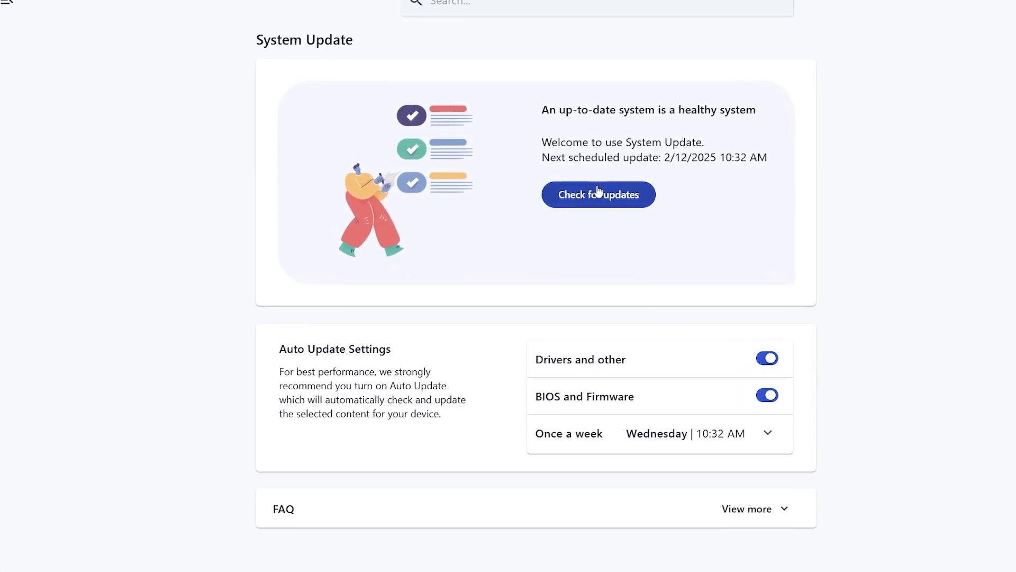
- Run 'Check for updates' on the Vantage System Update page
{"action": "left_click", "coordinate": [598, 194]}
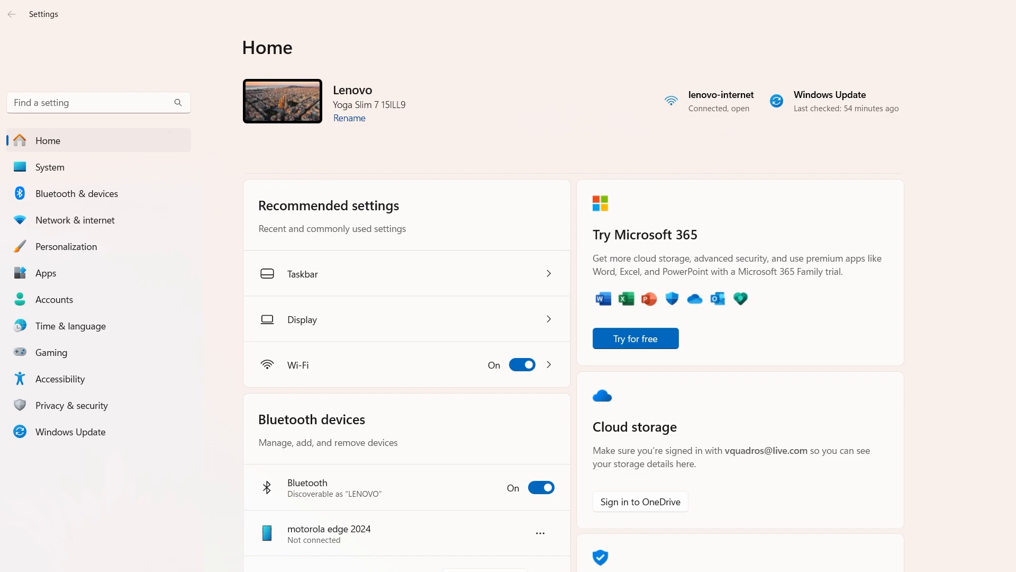
- Go to Privacy & security, then Camera under App permissions
{"action": "left_click", "coordinate": [72, 405]}
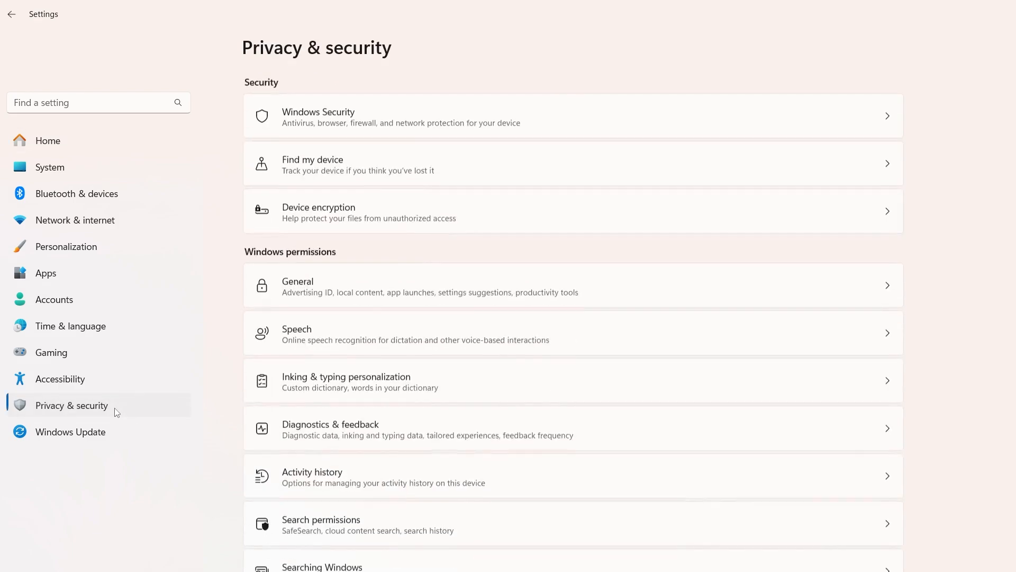
{"action": "scroll", "scroll_direction": "down", "scroll_amount": 3}
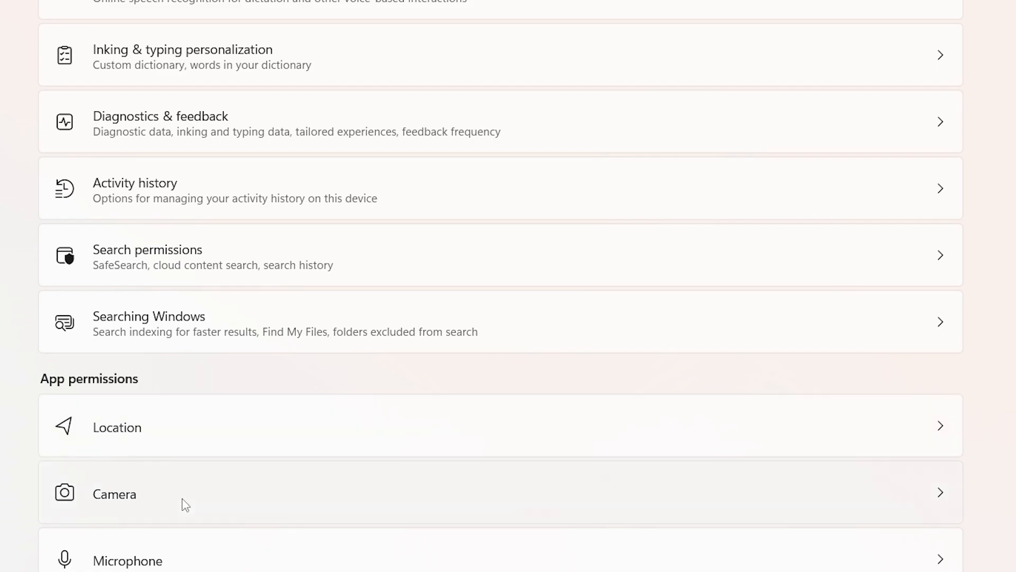
{"action": "left_click", "coordinate": [115, 494]}
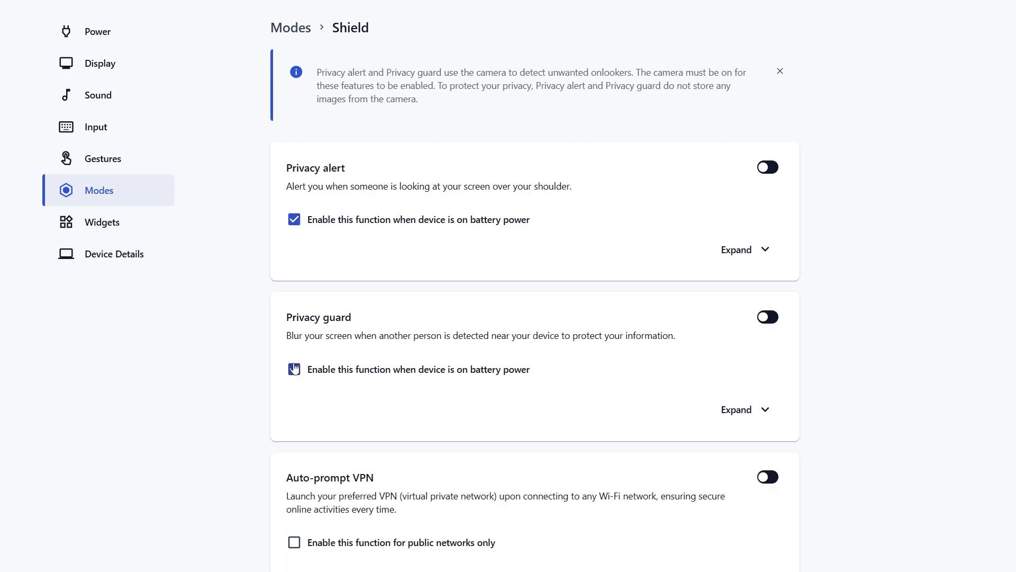
- Enable Privacy guard on battery power and scroll down to Posture warning
{"action": "left_click", "coordinate": [294, 369]}
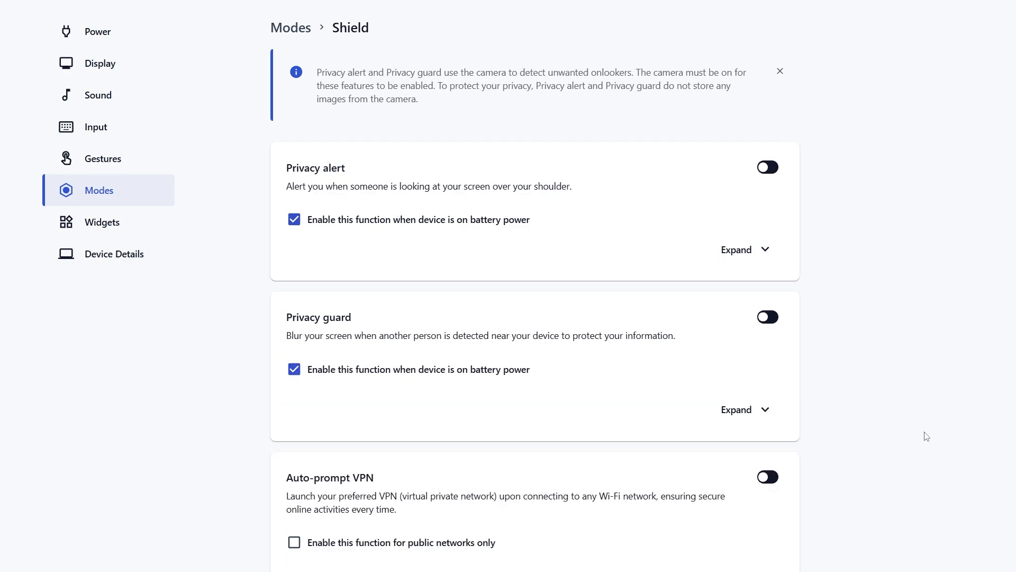
{"action": "scroll", "scroll_direction": "down", "scroll_amount": 3}
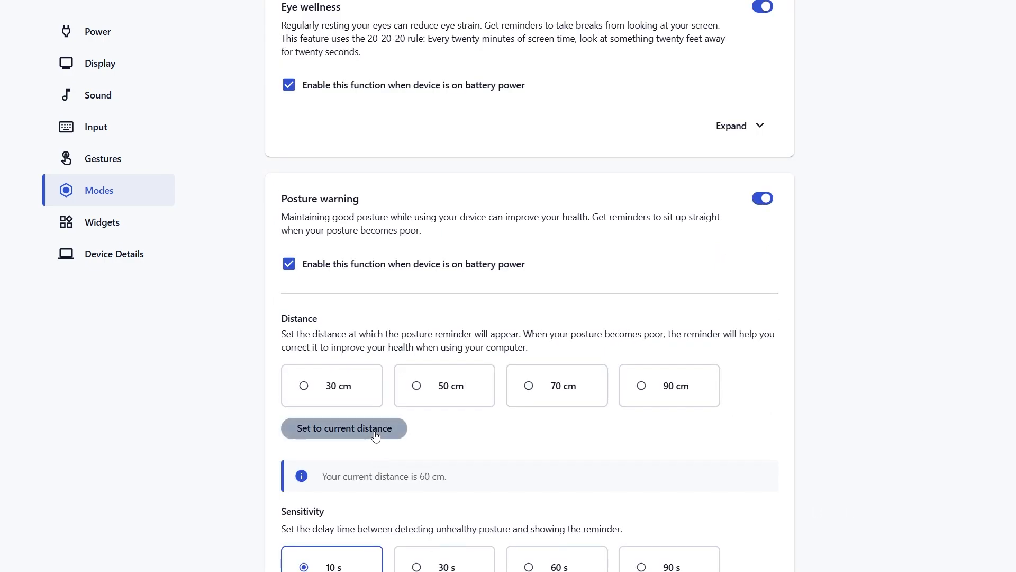